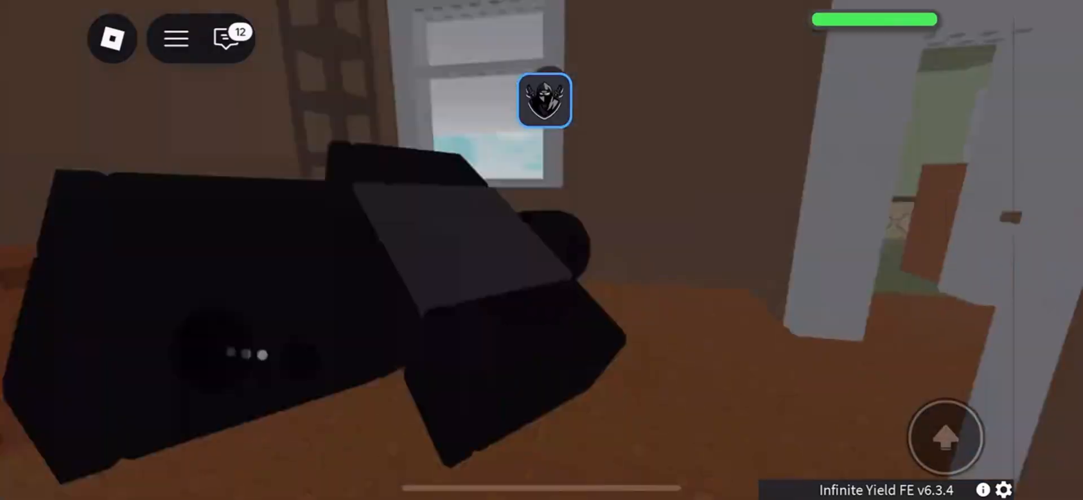
mouse_move(542, 249)
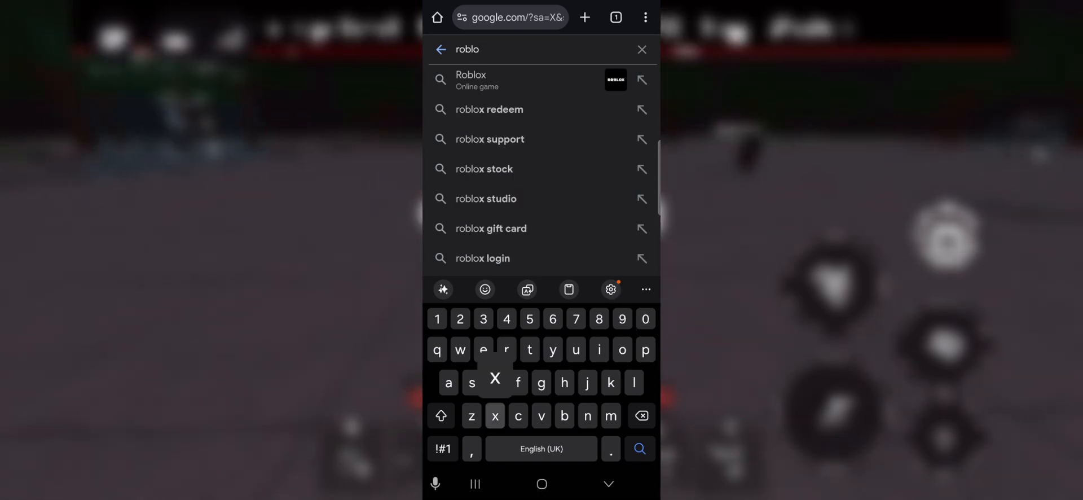
Search Google for 'robloxmod.shop' via the matching suggestion.
type("xmod")
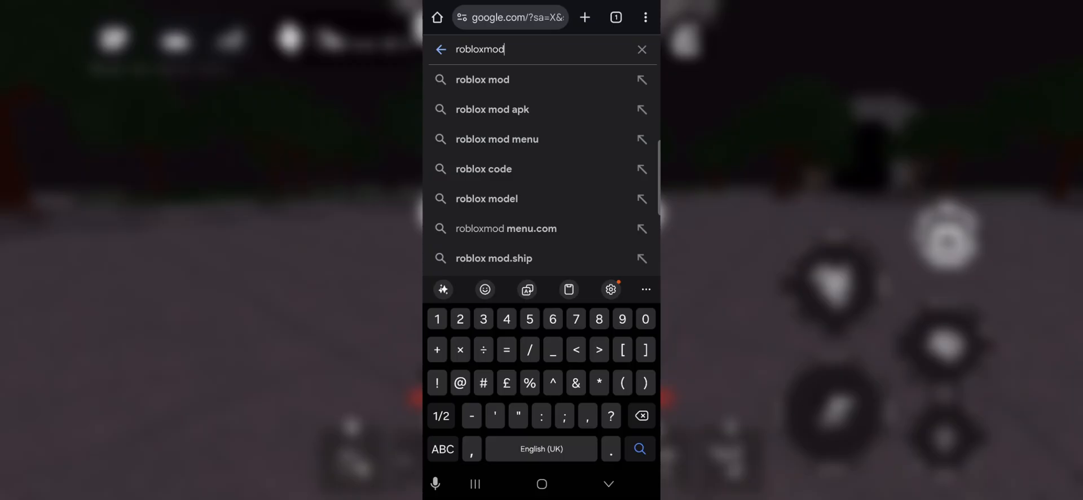
type(".")
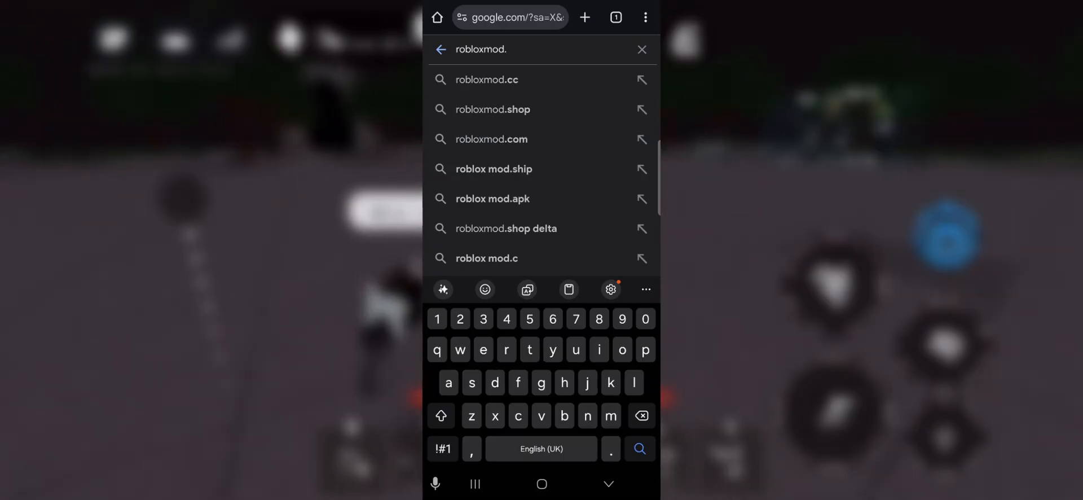
type("sh")
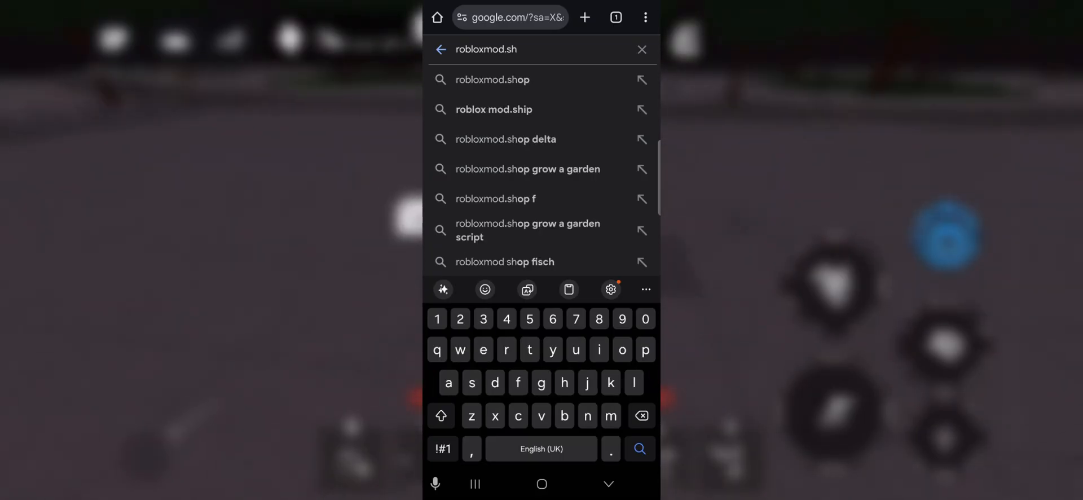
left_click(492, 80)
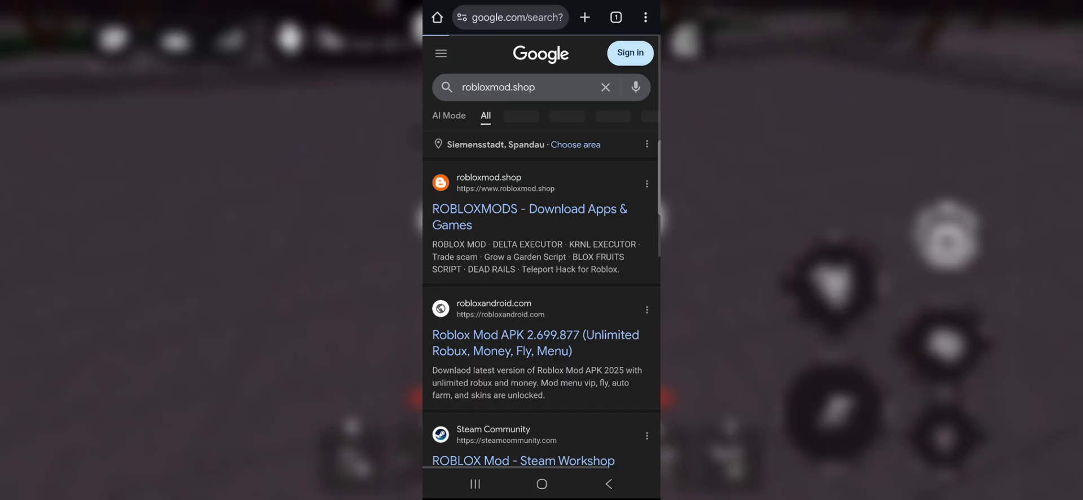
Go to robloxmod.shop from the results and start the DELTA EXECUTOR download.
left_click(529, 217)
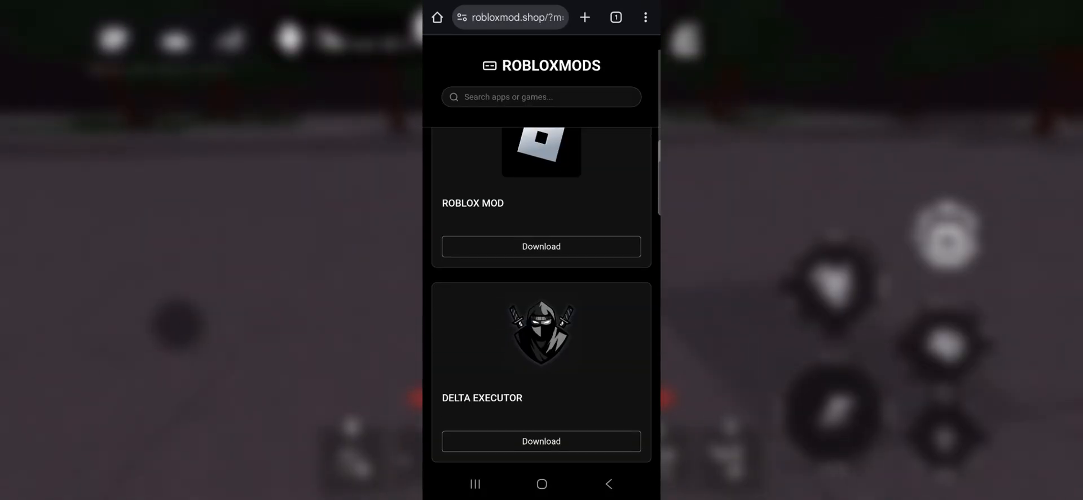
scroll("up", 3)
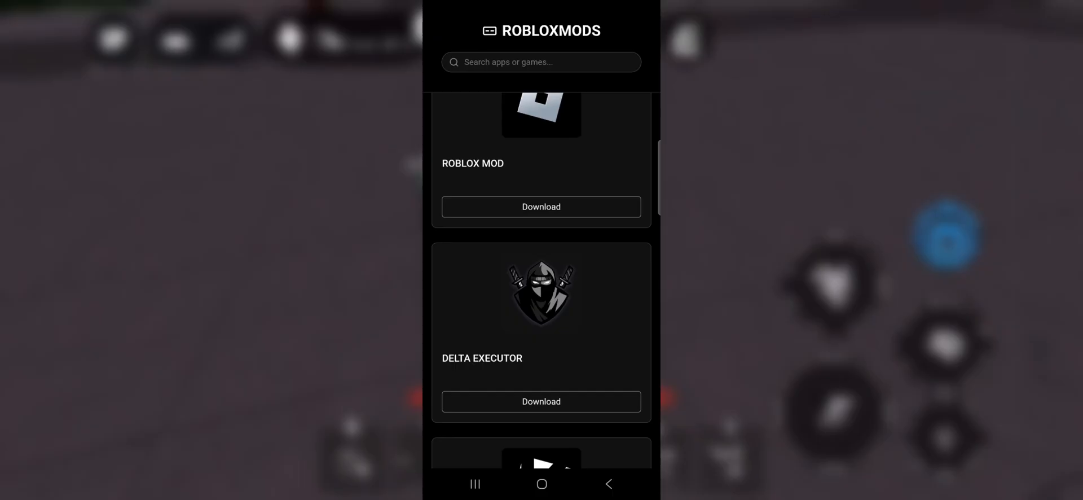
left_click(541, 401)
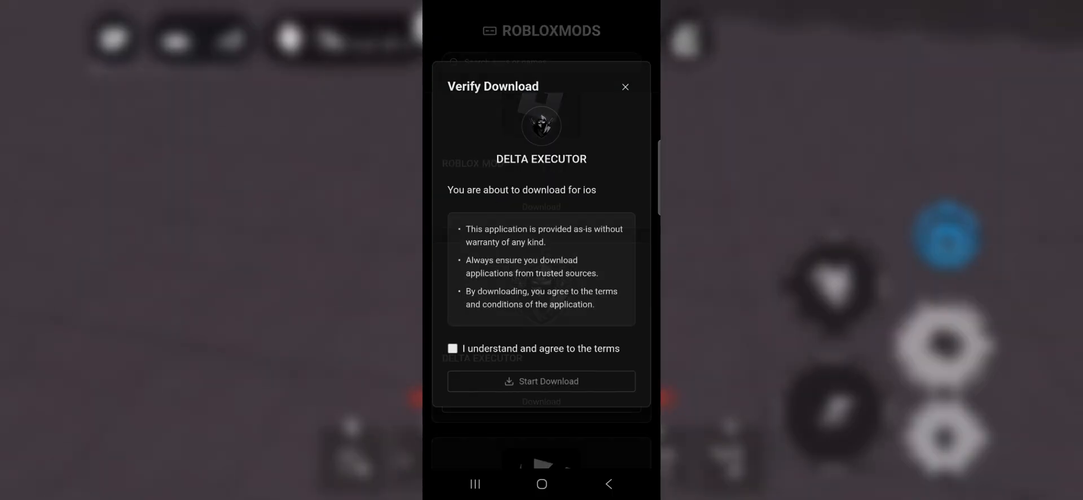
Tick 'I understand and agree to the terms' so Start Download becomes enabled.
left_click(452, 348)
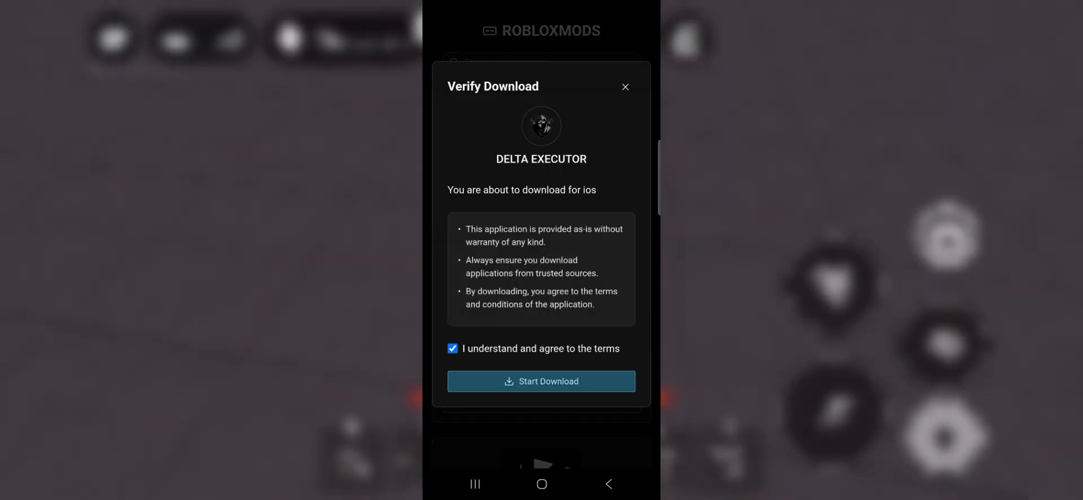
left_click(541, 382)
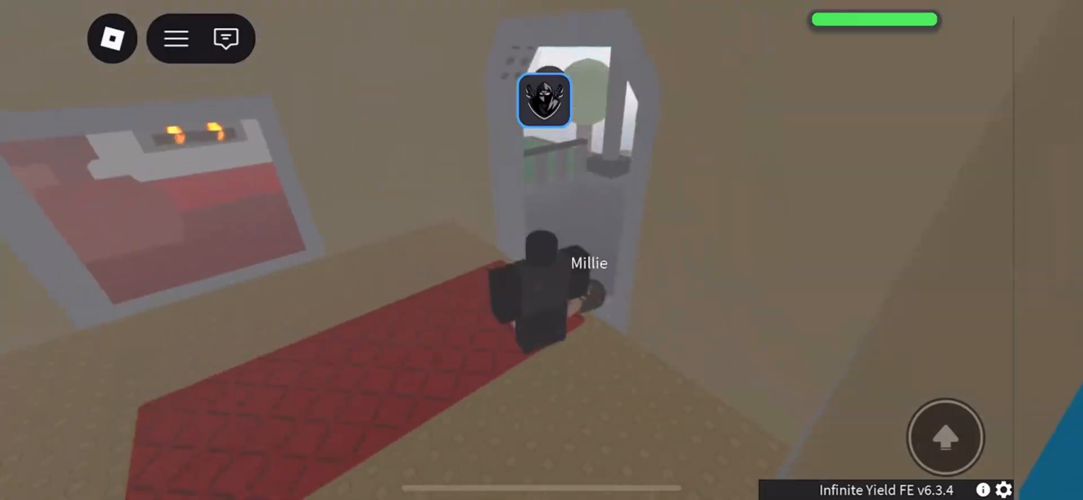